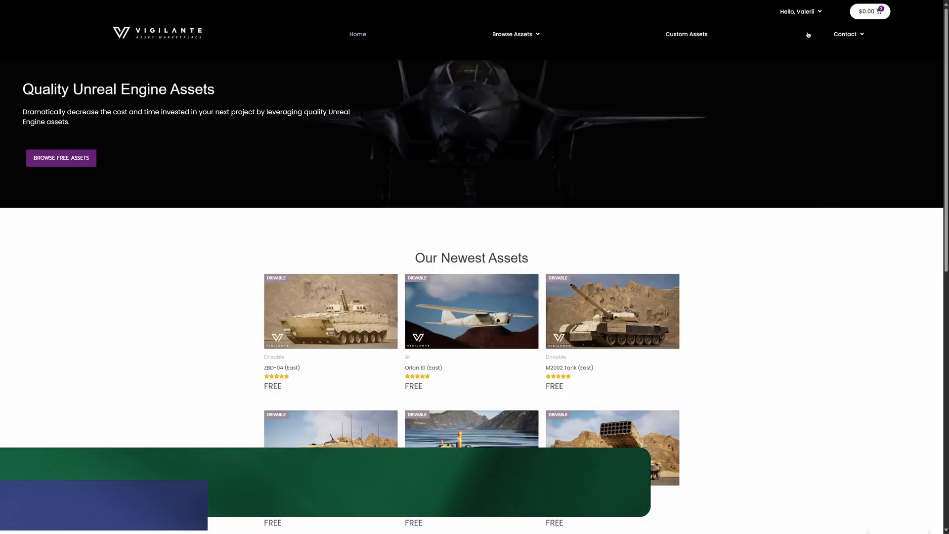
# Add the free ZBD-04 (East) asset from Our Newest Assets to the cart and download it.
pyautogui.click(800, 11)
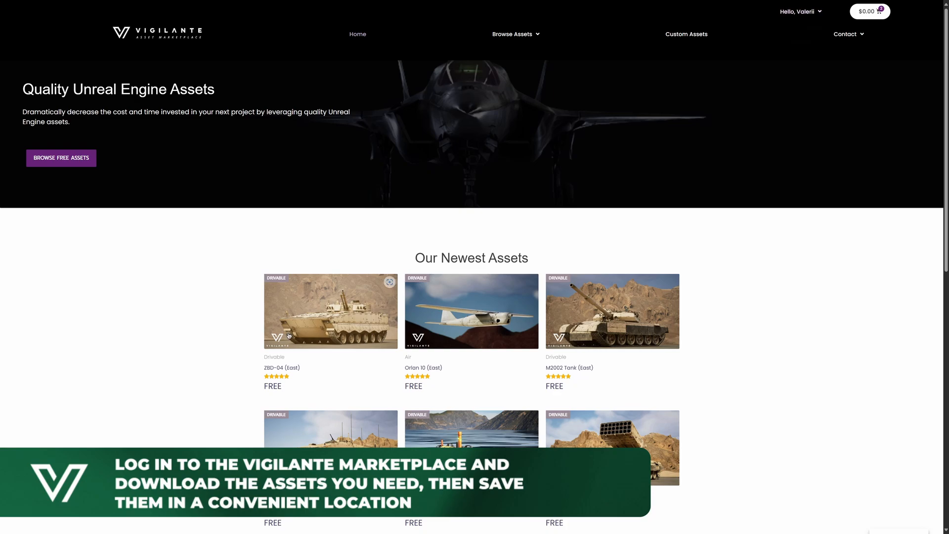
pyautogui.click(330, 310)
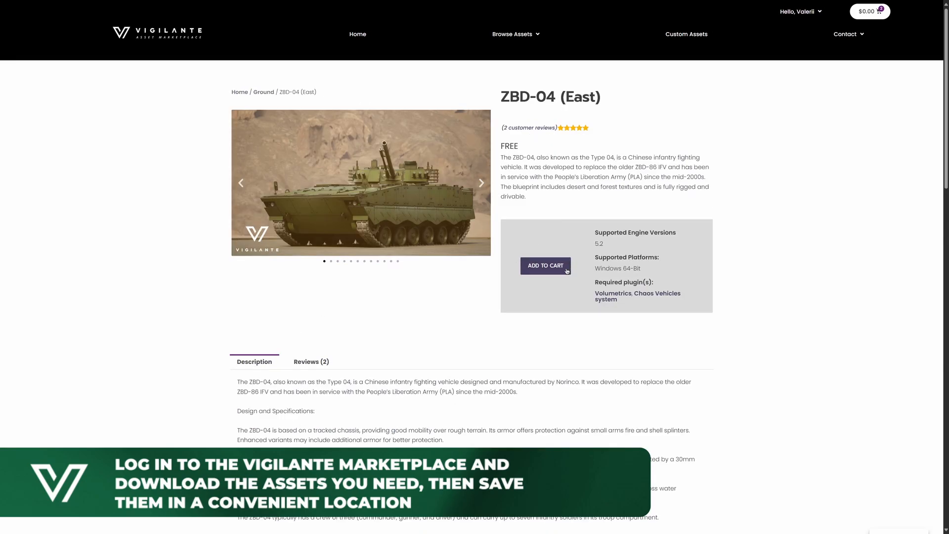
pyautogui.click(544, 265)
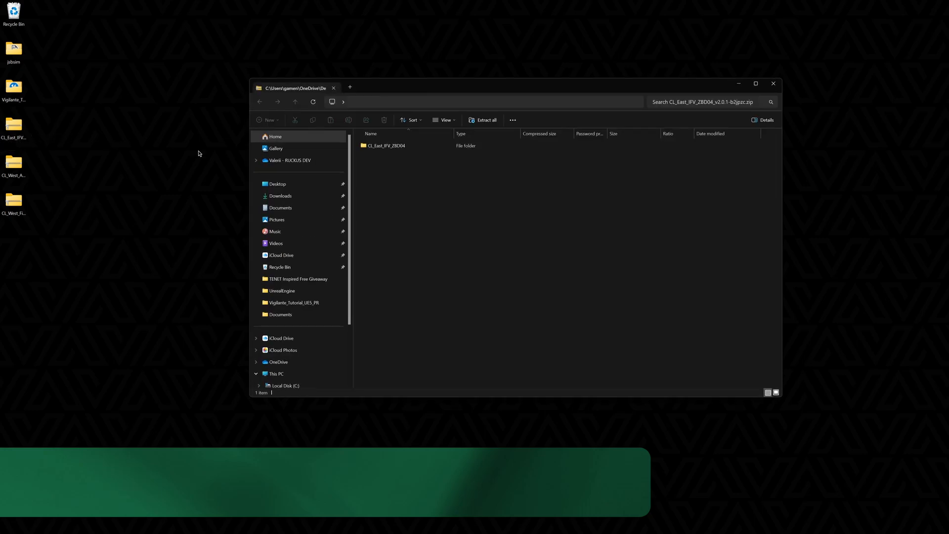
# Extract the CL_East_IFV_ZBD004 folder to the desktop and launch East_IFV_ZBD04.uproject.
pyautogui.moveTo(386, 145); pyautogui.dragTo(121, 88)
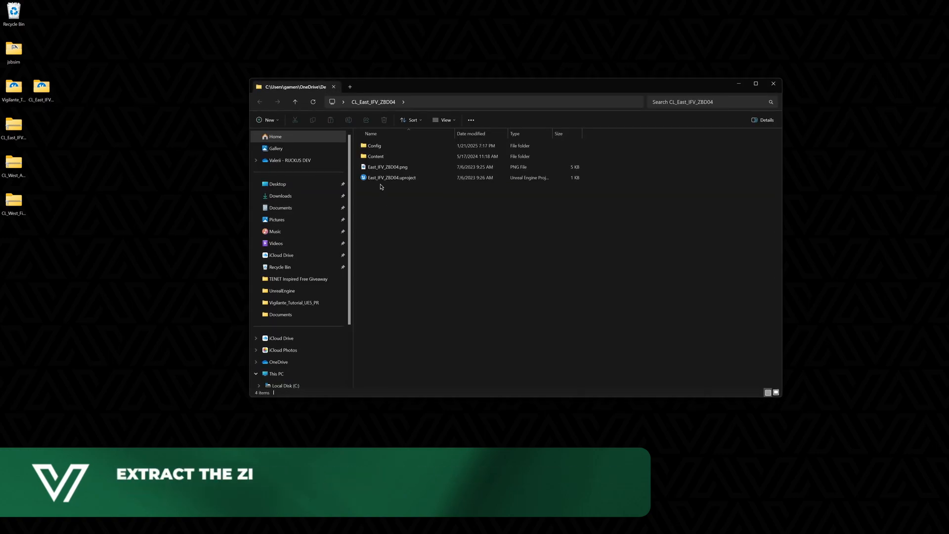
pyautogui.doubleClick(390, 177)
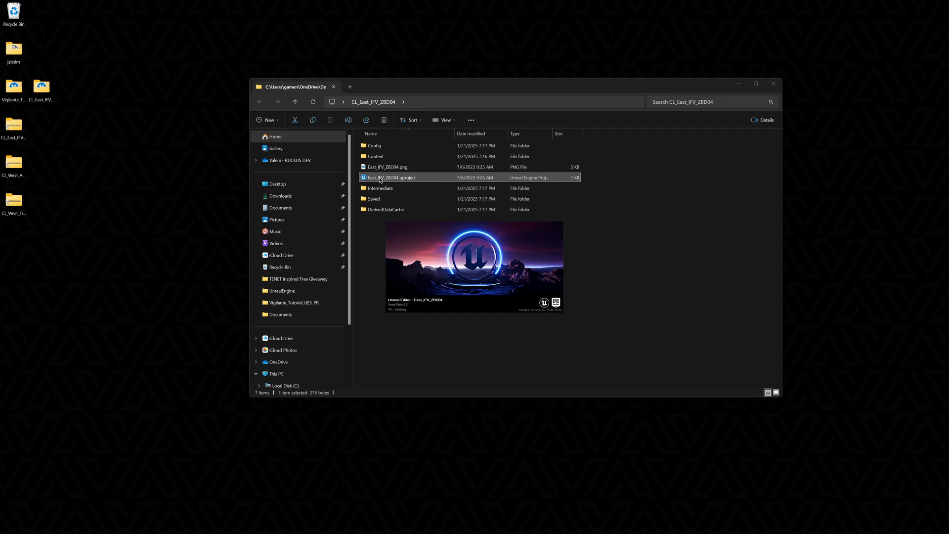
pyautogui.doubleClick(391, 177)
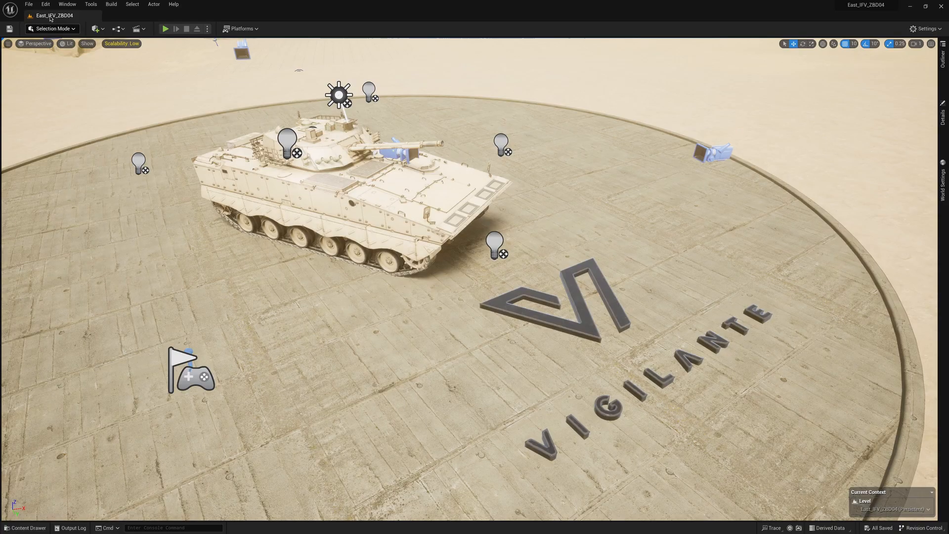
# Export the Input project settings as VigilanteInputs.ini to the Desktop and return to the level.
pyautogui.click(45, 4)
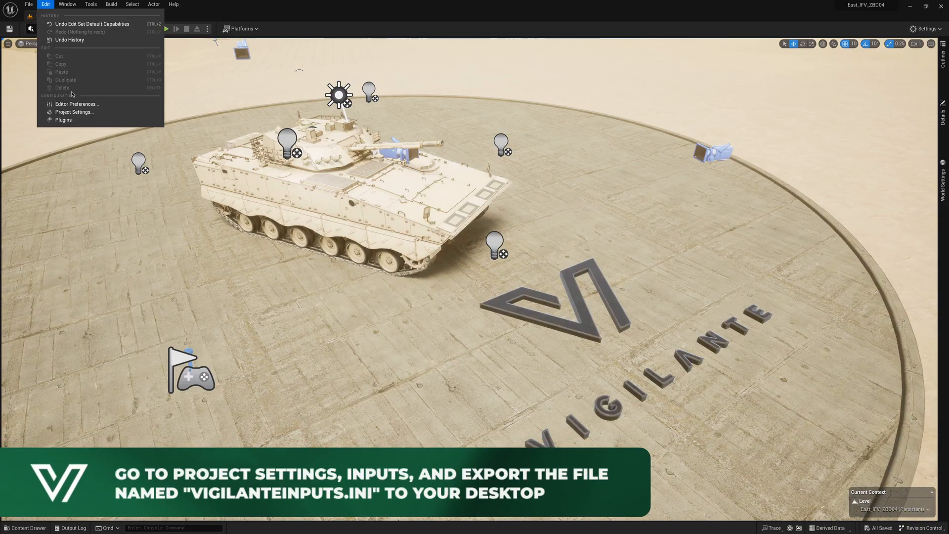
pyautogui.click(74, 112)
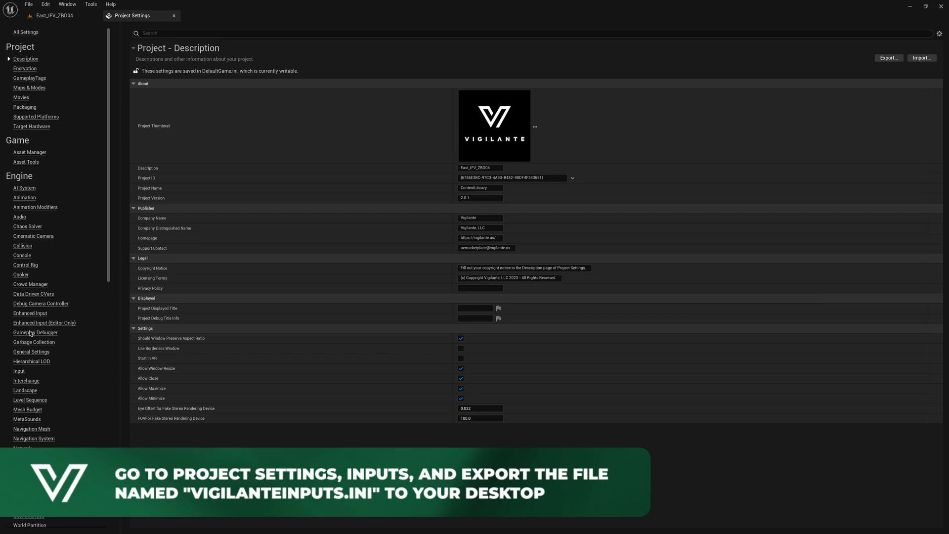
pyautogui.click(19, 370)
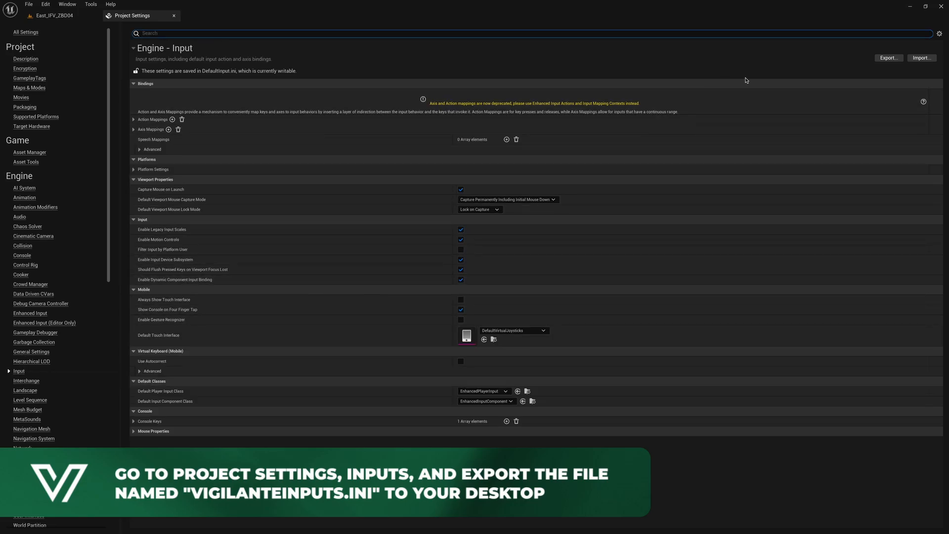
pyautogui.click(887, 57)
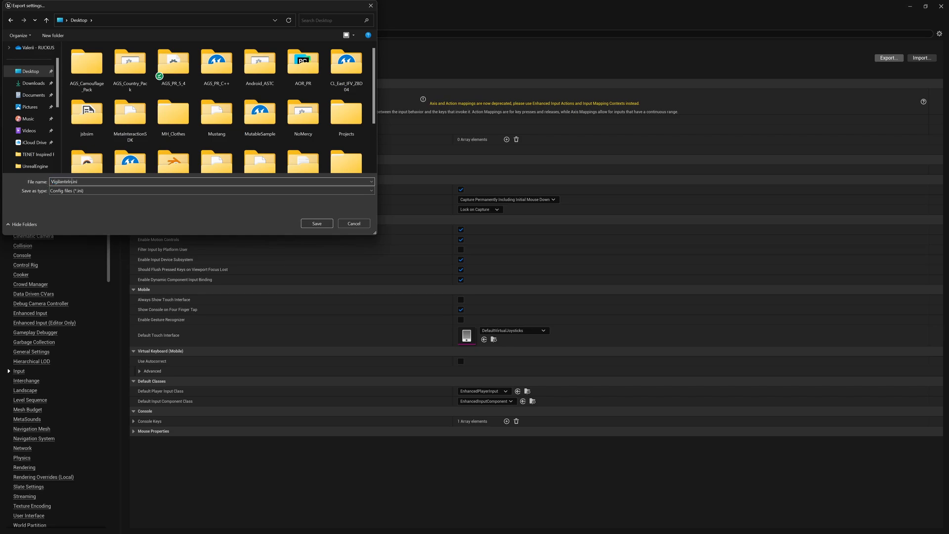
pyautogui.click(316, 224)
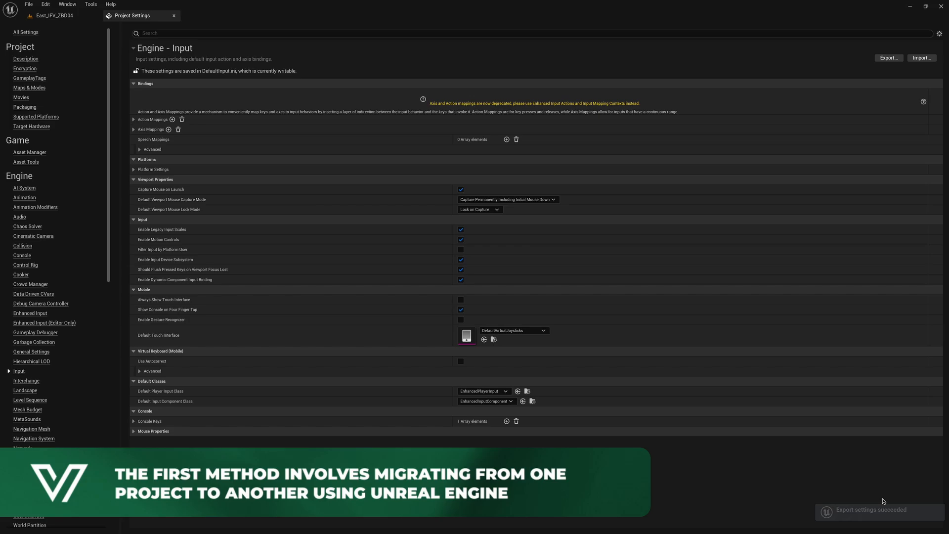
pyautogui.click(54, 15)
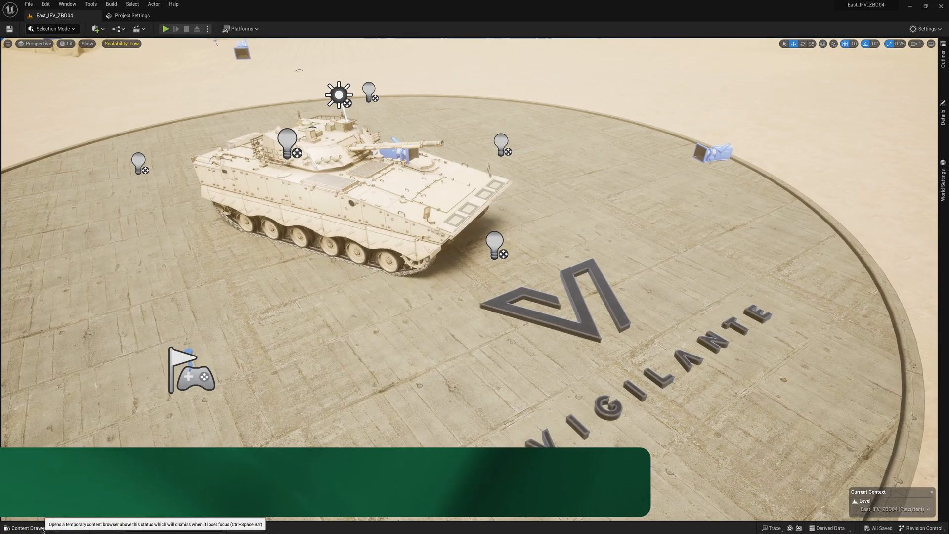
# Migrate the VigilanteMovement content folder into Vigilante_Tutorial_UE5_PR's Content folder.
pyautogui.click(24, 527)
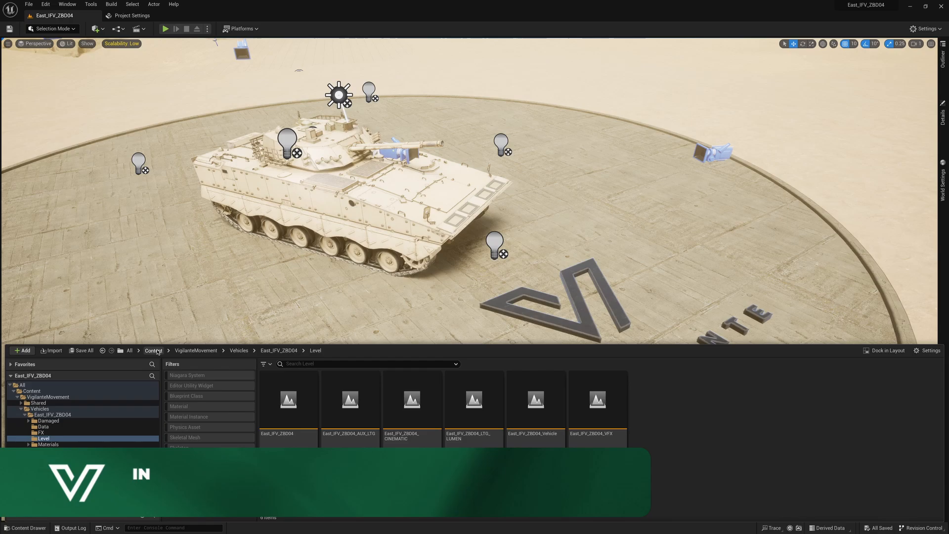
pyautogui.rightClick(288, 398)
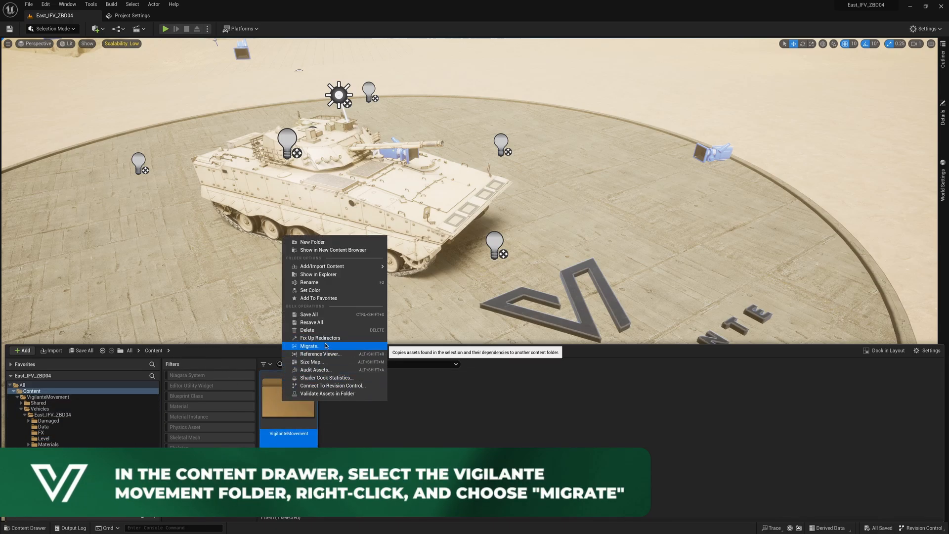
pyautogui.click(310, 346)
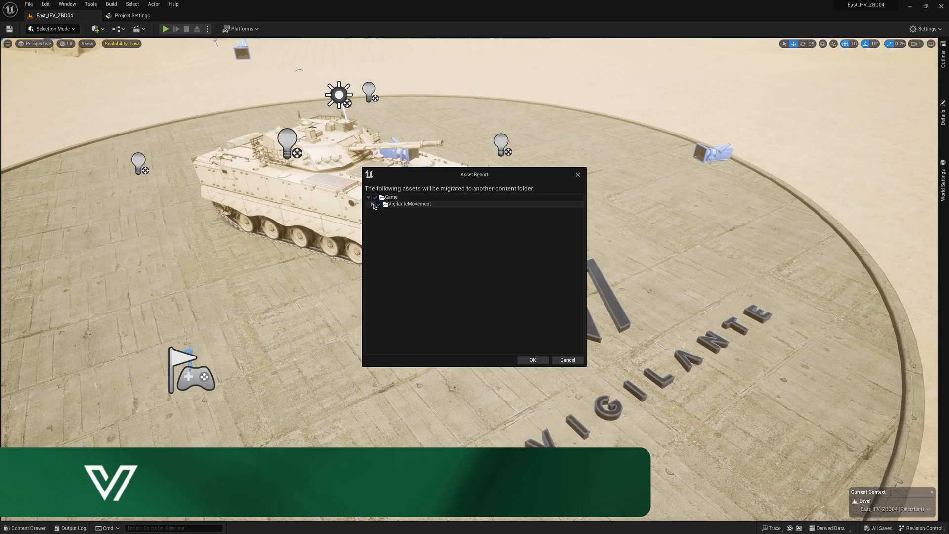
pyautogui.click(532, 360)
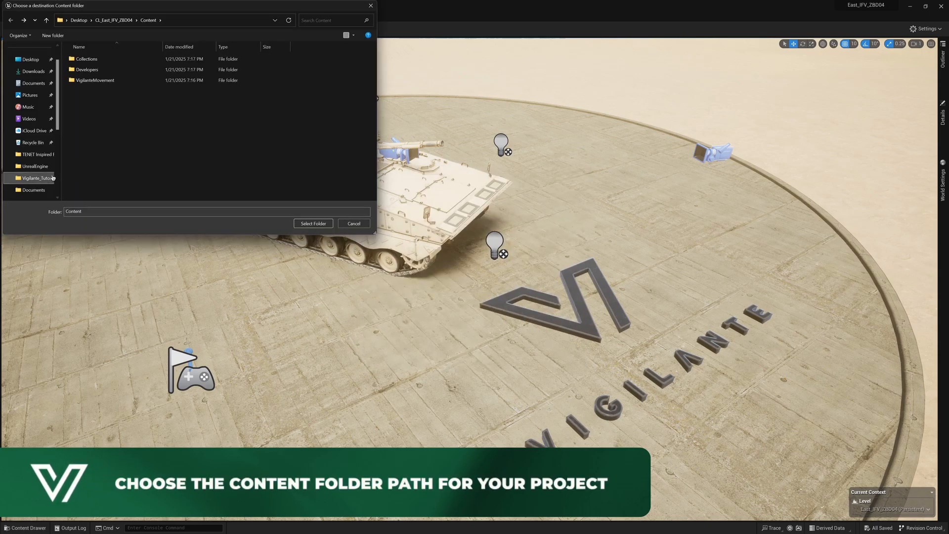
pyautogui.click(36, 178)
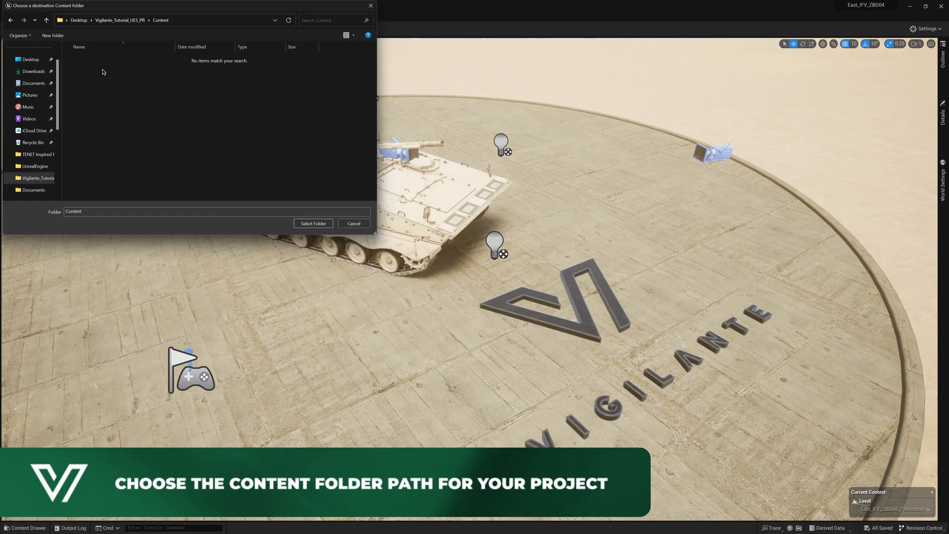
pyautogui.click(314, 223)
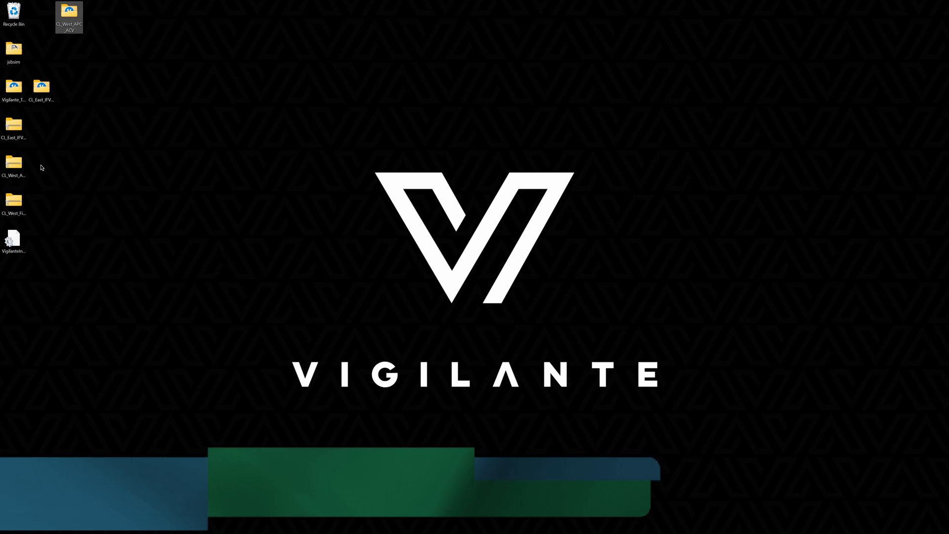
# Launch West_APC_ACV.uproject from the CL_West_APC_ACV desktop folder.
pyautogui.doubleClick(68, 13)
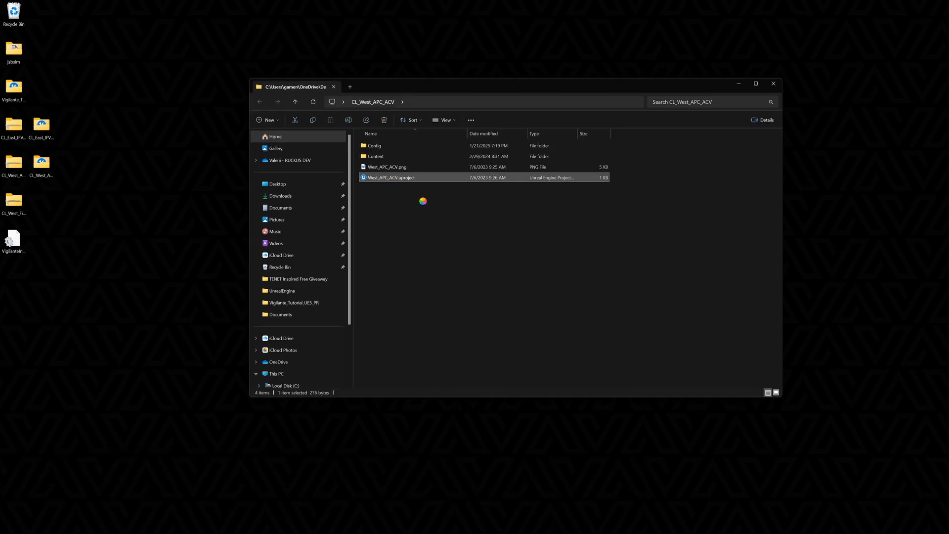
pyautogui.doubleClick(390, 177)
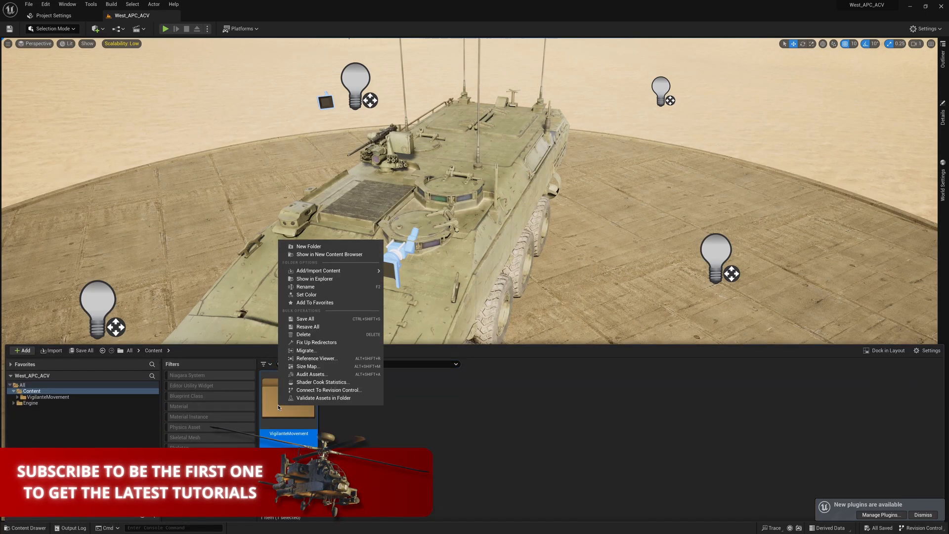
# Migrate VigilanteMovement to the tutorial project's Content, answering No for all existing assets.
pyautogui.click(306, 350)
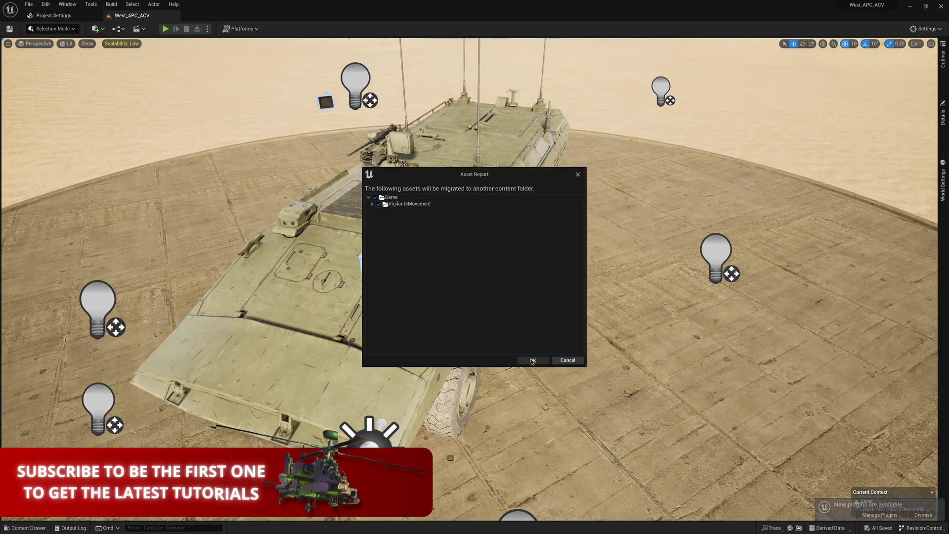
pyautogui.click(532, 360)
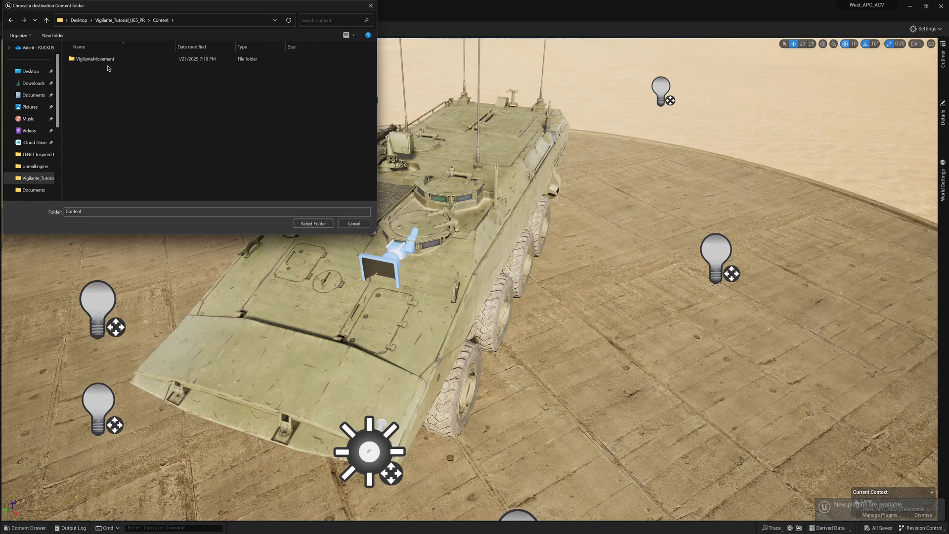
pyautogui.click(314, 224)
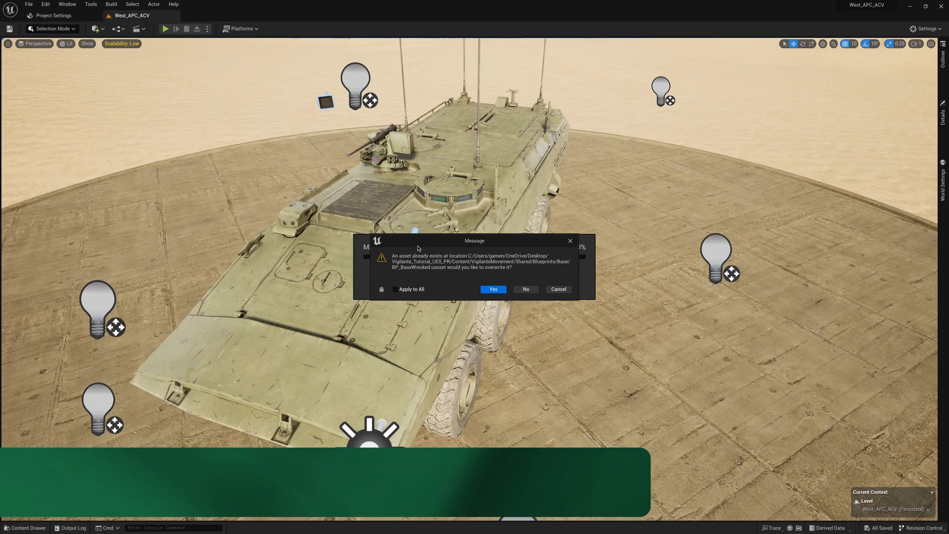
pyautogui.click(395, 288)
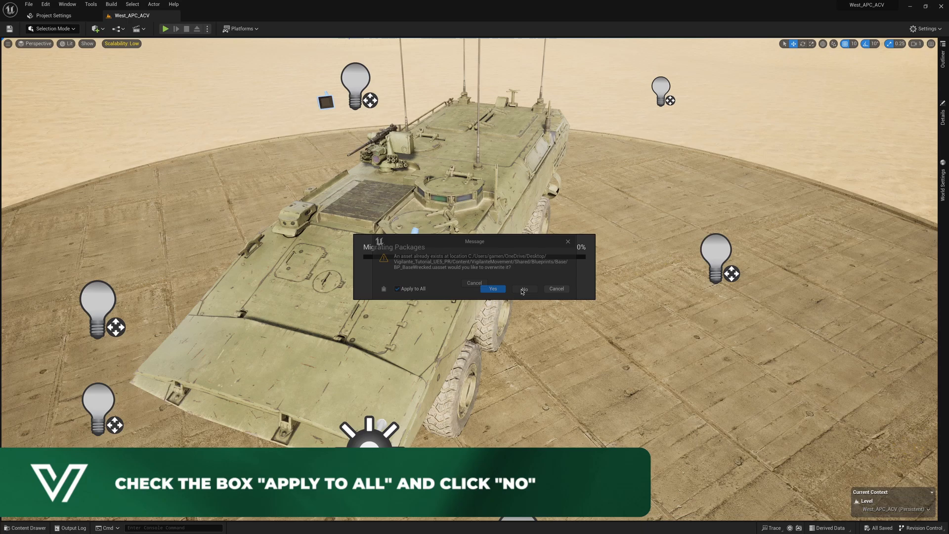
pyautogui.click(524, 288)
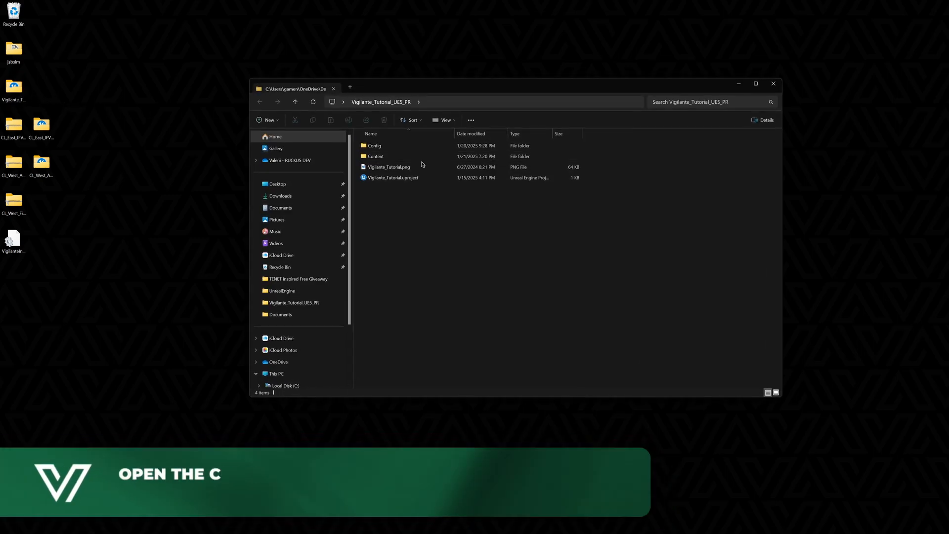
# Drag VigilanteMovement from the East IFV zip into the project's Content folder, resolving the file clash.
pyautogui.doubleClick(376, 155)
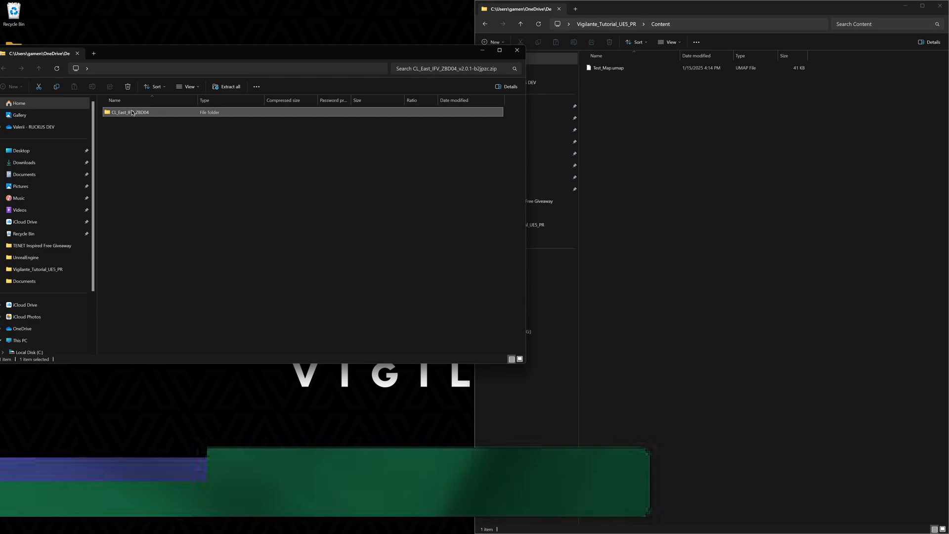
pyautogui.doubleClick(130, 111)
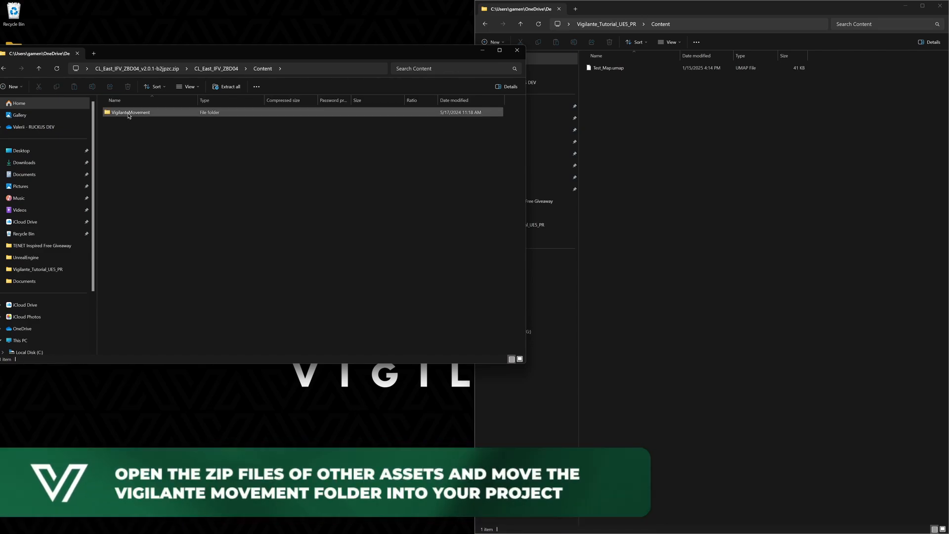
pyautogui.moveTo(130, 112); pyautogui.dragTo(757, 157)
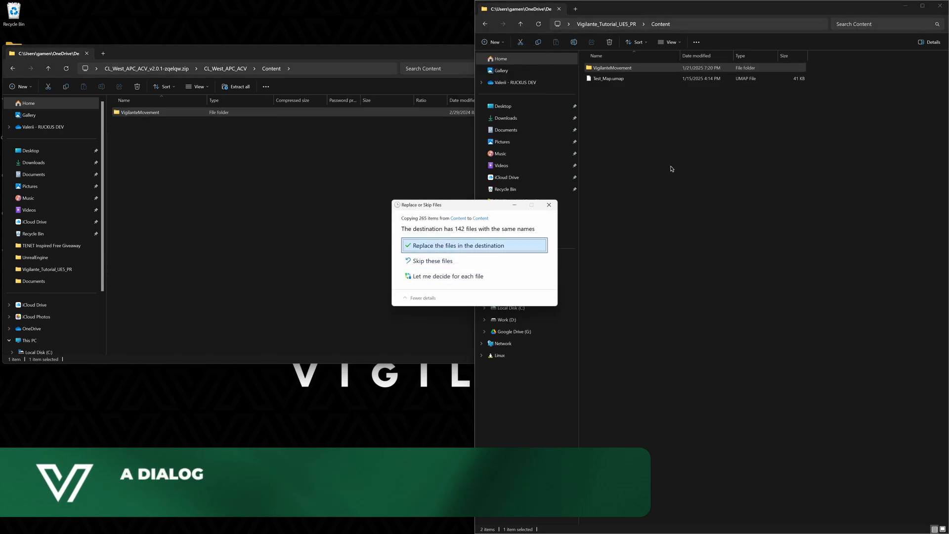
pyautogui.click(455, 245)
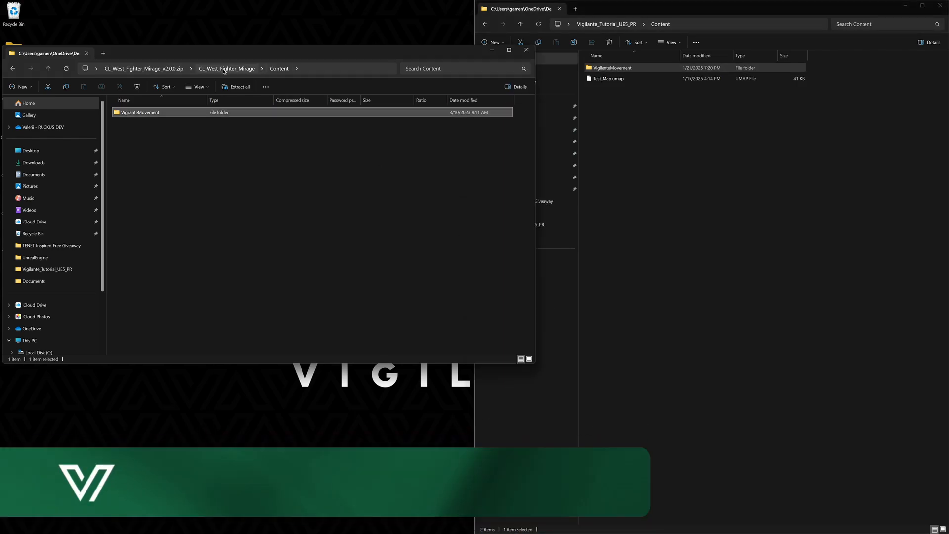
# Browse the CL_West_Fighter_Mirage Plugins folder holding JSBSimFlightDynamicsModel and go back up.
pyautogui.click(227, 68)
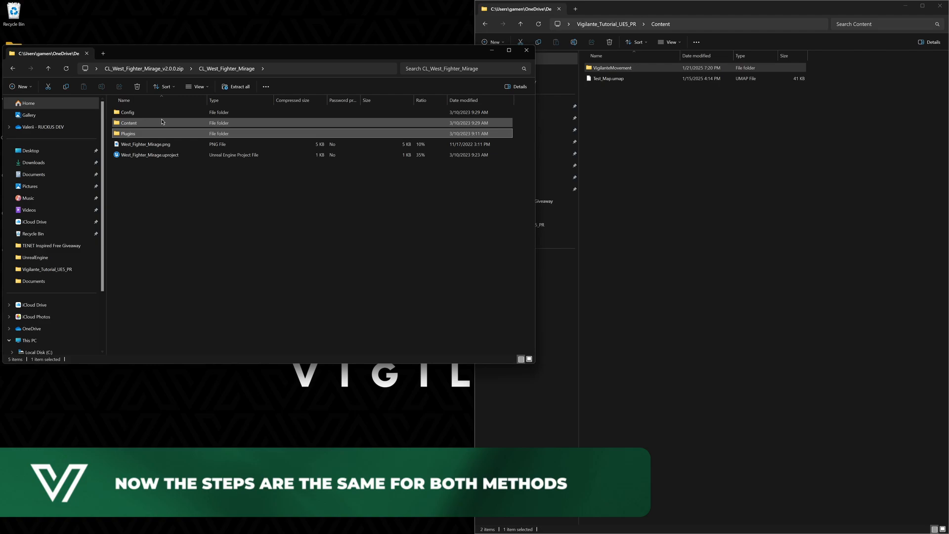
pyautogui.click(128, 134)
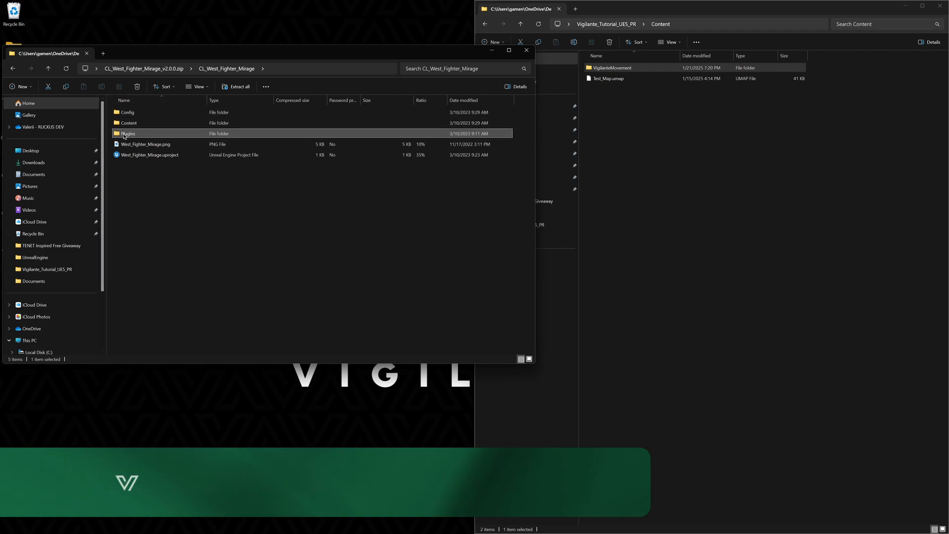
pyautogui.doubleClick(128, 134)
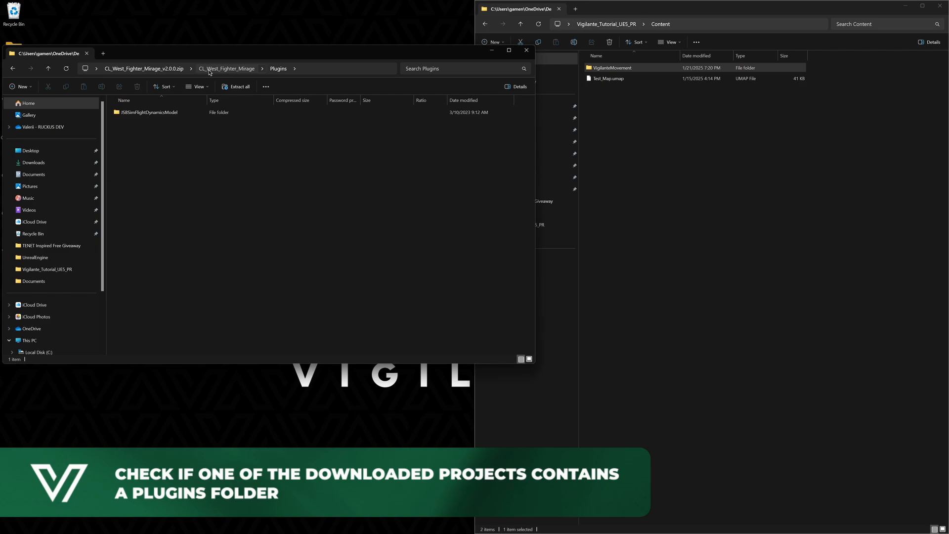
pyautogui.click(227, 69)
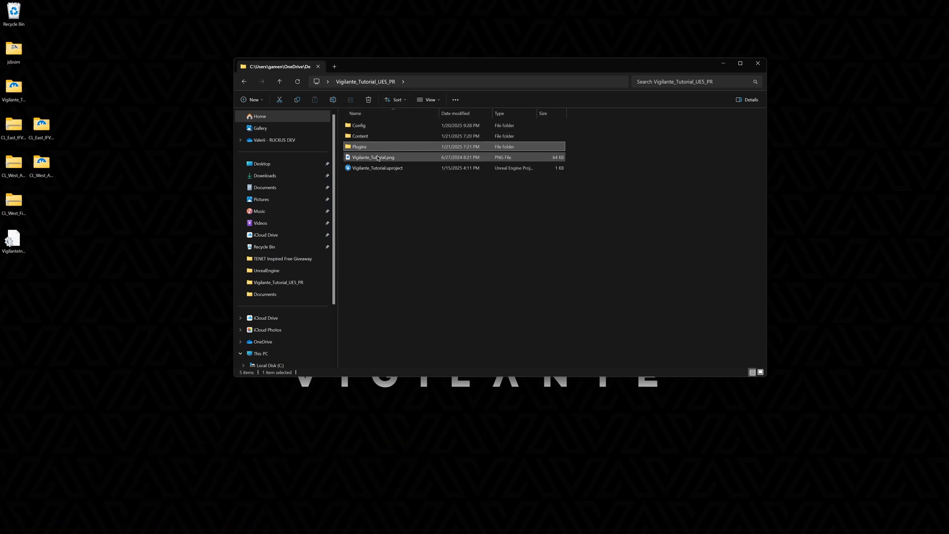
# Launch Vigilante_Tutorial.uproject, accept loading and rebuilding the JSBSim plugin, dismiss the compile error.
pyautogui.doubleClick(376, 168)
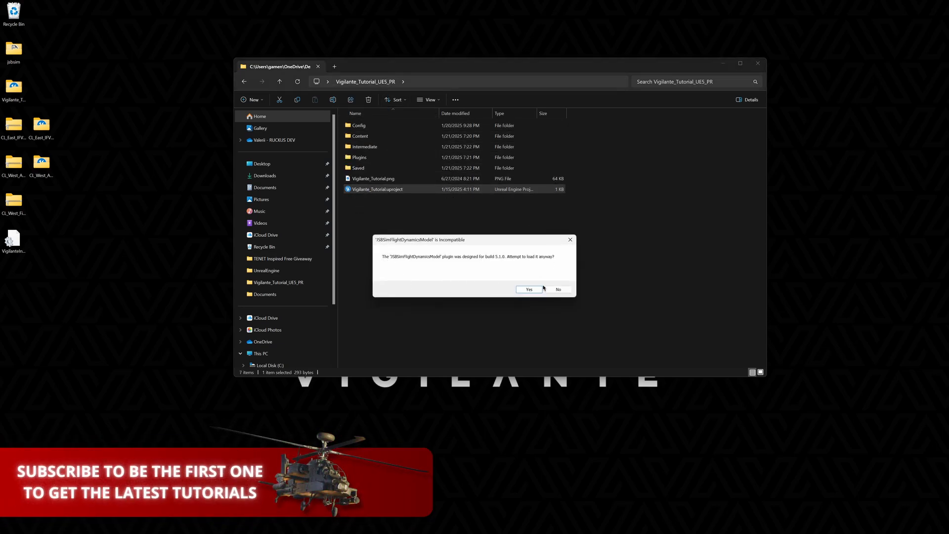
pyautogui.click(528, 289)
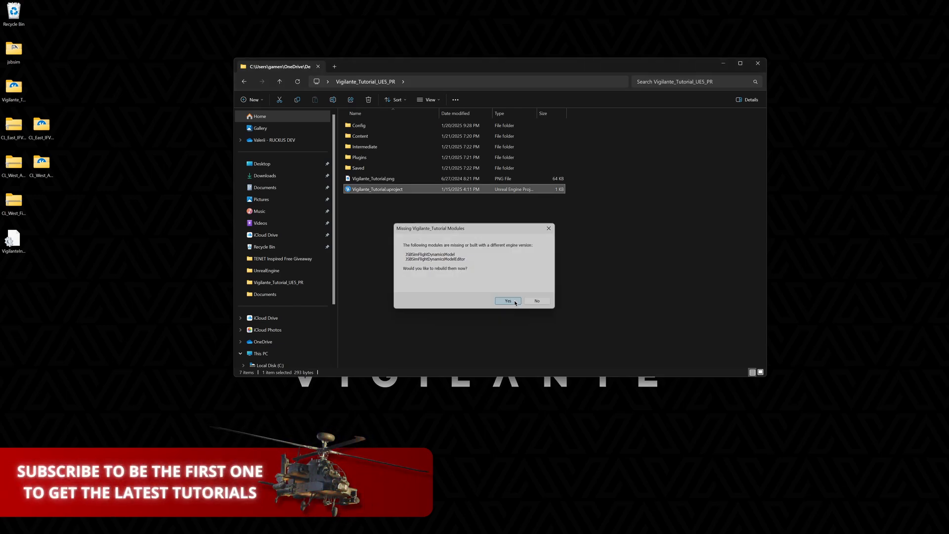
pyautogui.click(507, 300)
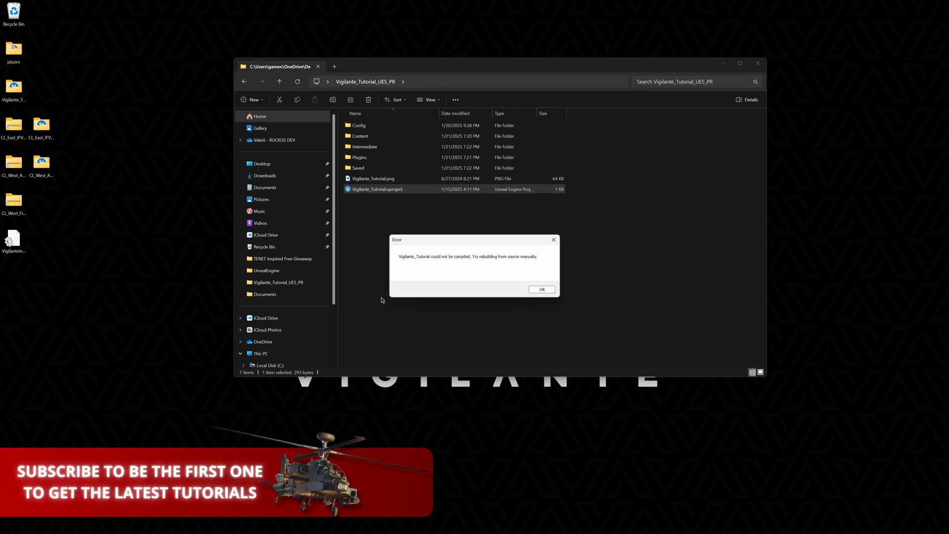
pyautogui.click(540, 290)
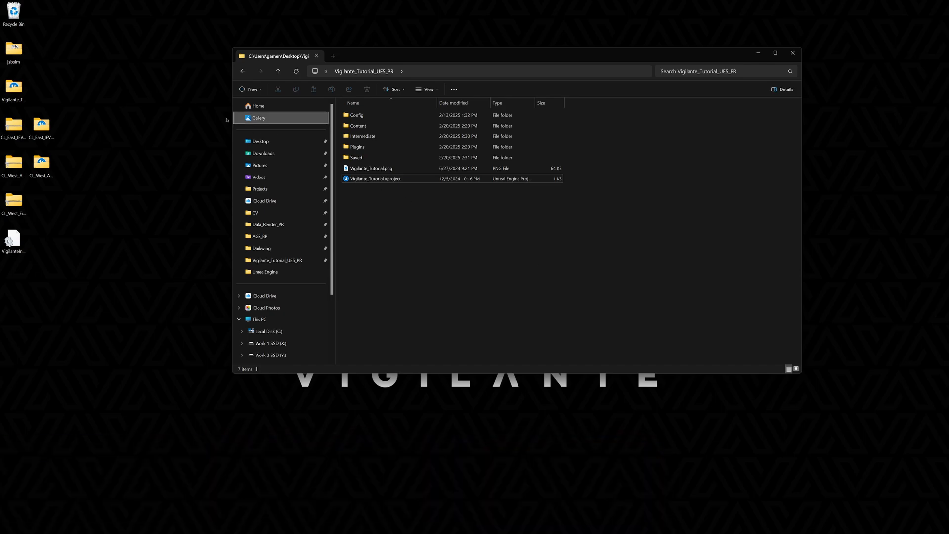
# Move the project's Plugins folder into the jsbsim source's UnrealEngine folder.
pyautogui.doubleClick(13, 50)
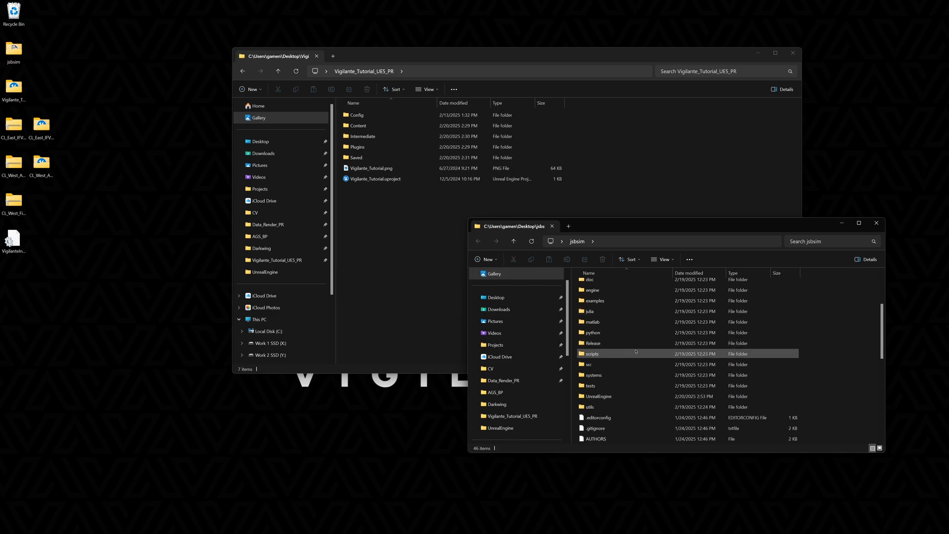
pyautogui.doubleClick(599, 396)
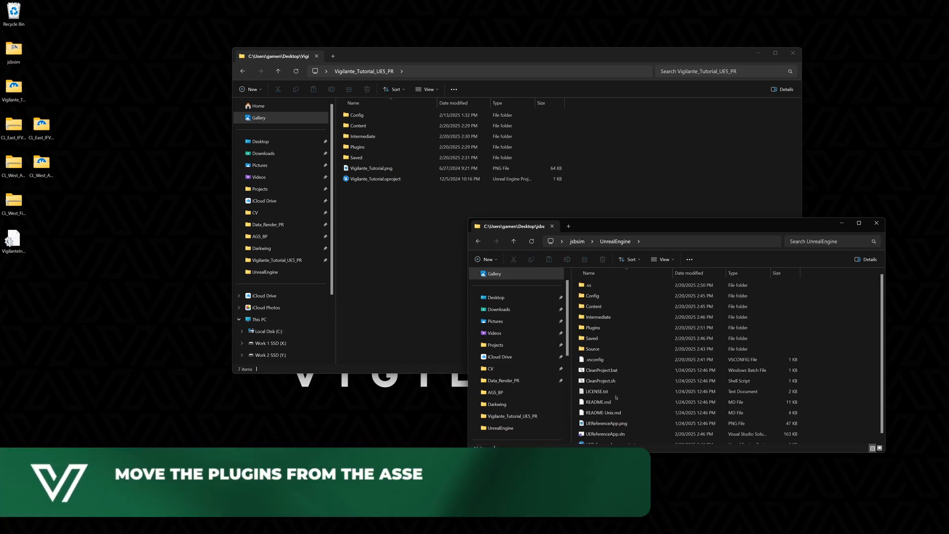
pyautogui.click(592, 327)
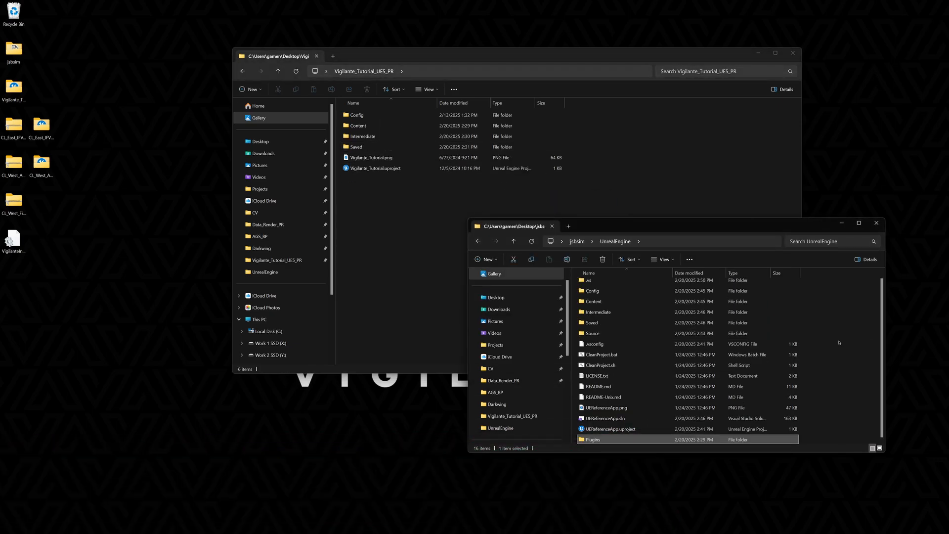
# Generate Visual Studio project files for UEReferenceApp.uproject and open UEReferenceApp.sln.
pyautogui.click(611, 428)
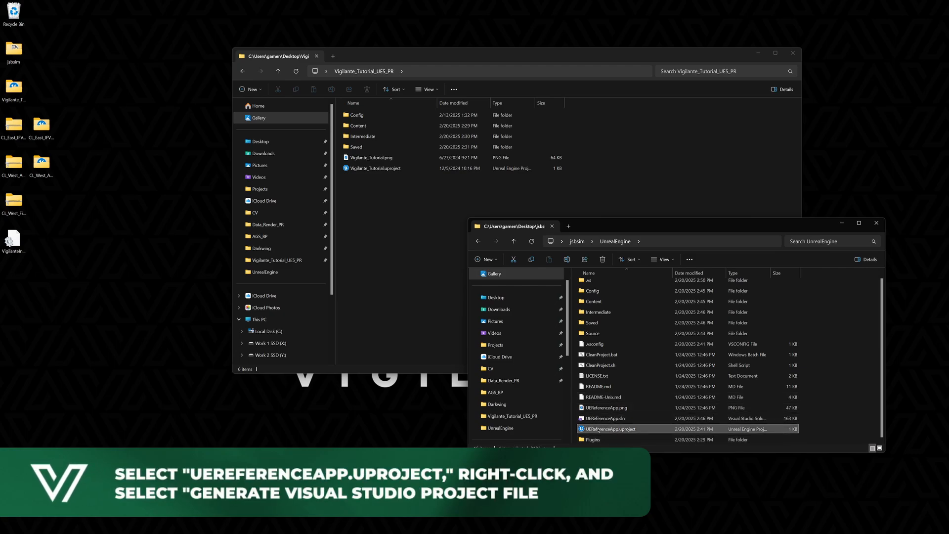
pyautogui.rightClick(609, 428)
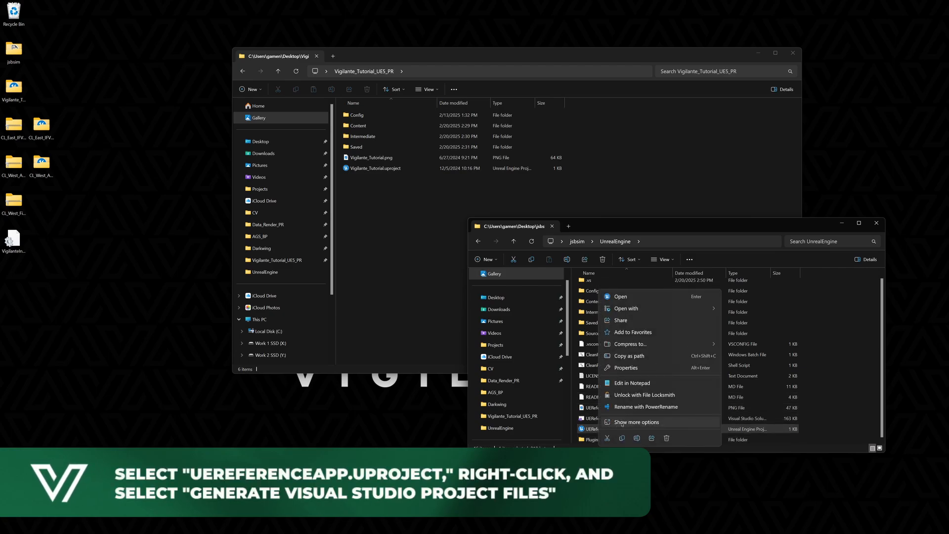
pyautogui.click(635, 422)
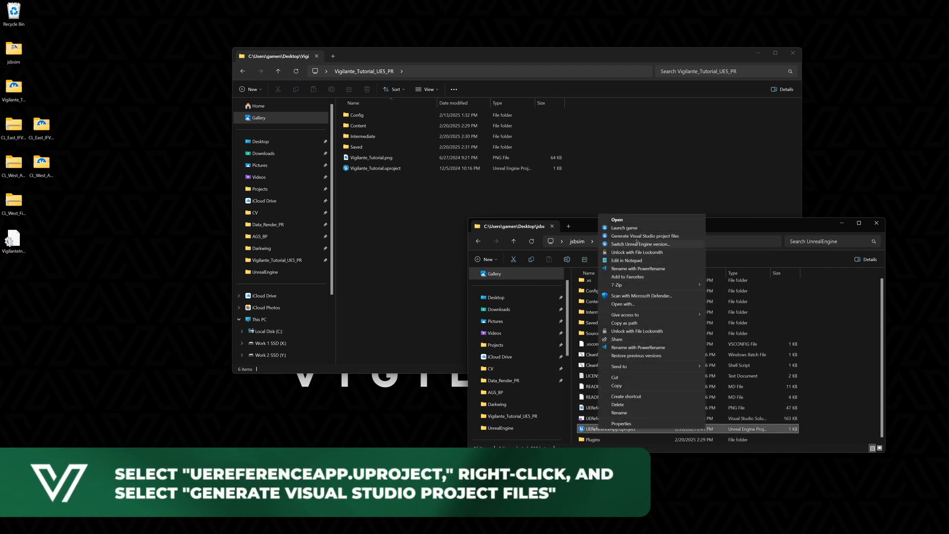
pyautogui.click(643, 236)
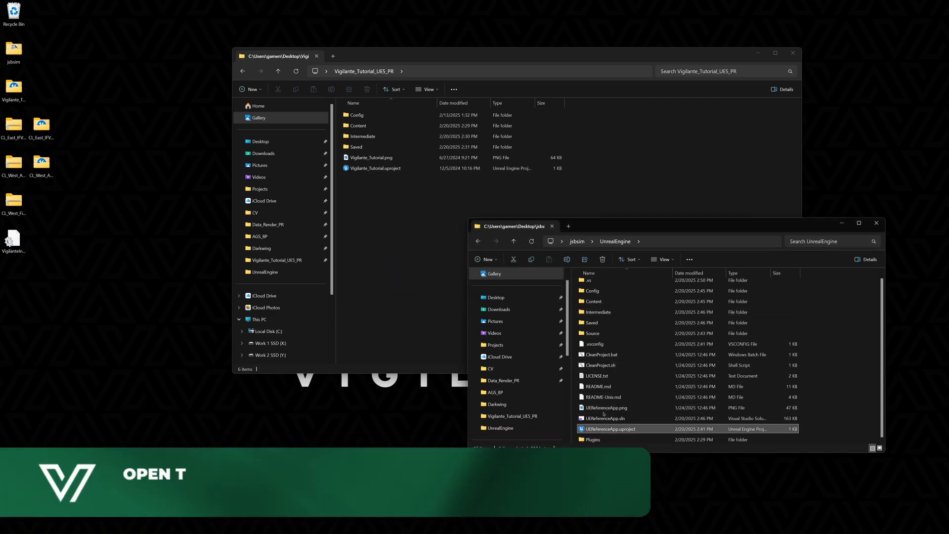
pyautogui.doubleClick(604, 418)
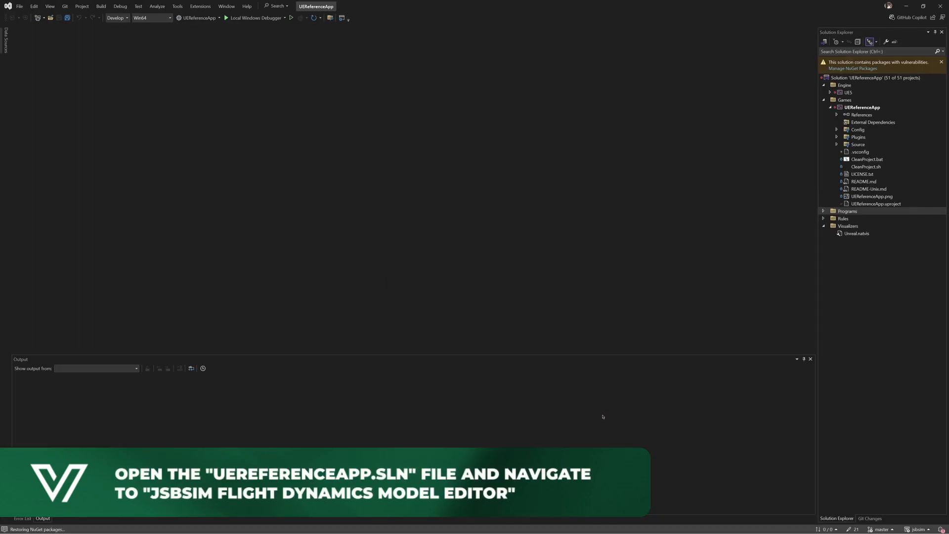
# Open JSBSimMovementCompVisualizer.cpp from the JSBSim plugin's editor Private folder to add the CanvasTypes.h include.
pyautogui.click(836, 137)
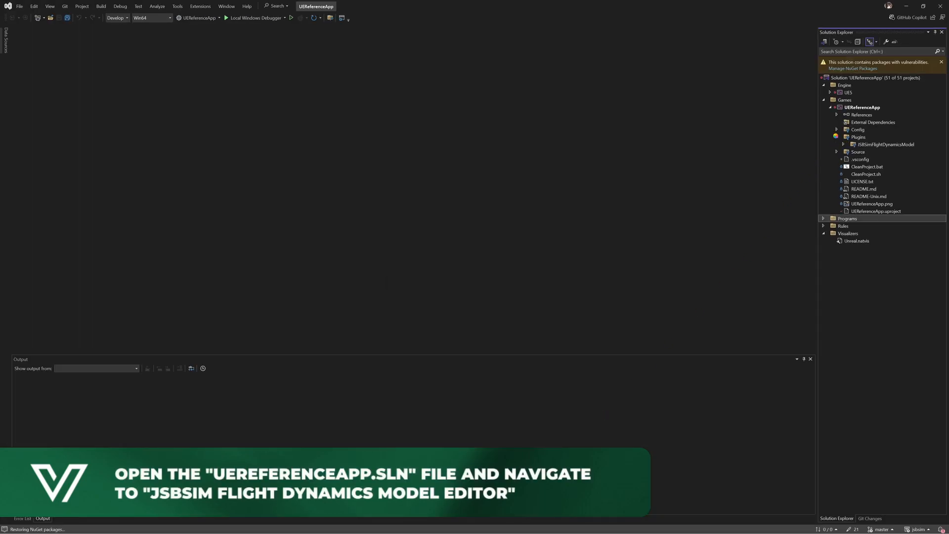
pyautogui.click(836, 144)
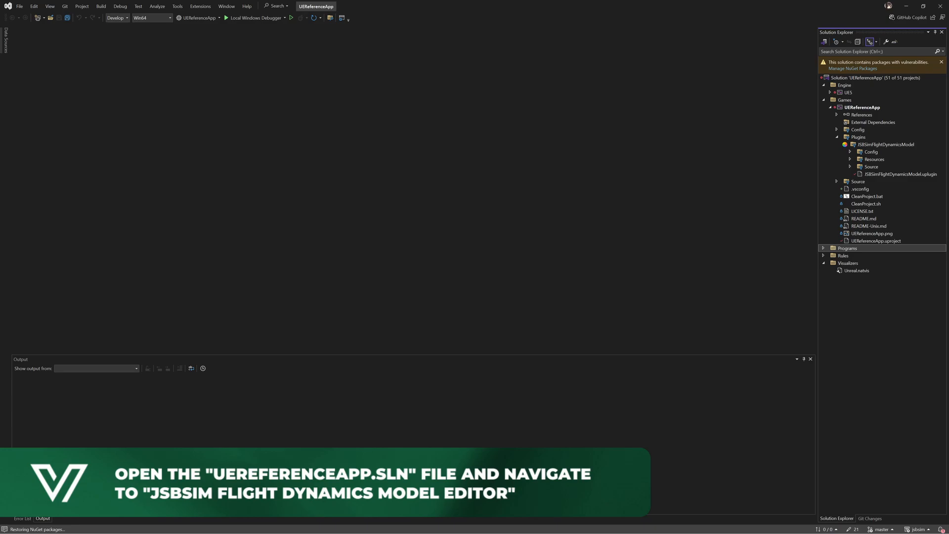
pyautogui.click(850, 166)
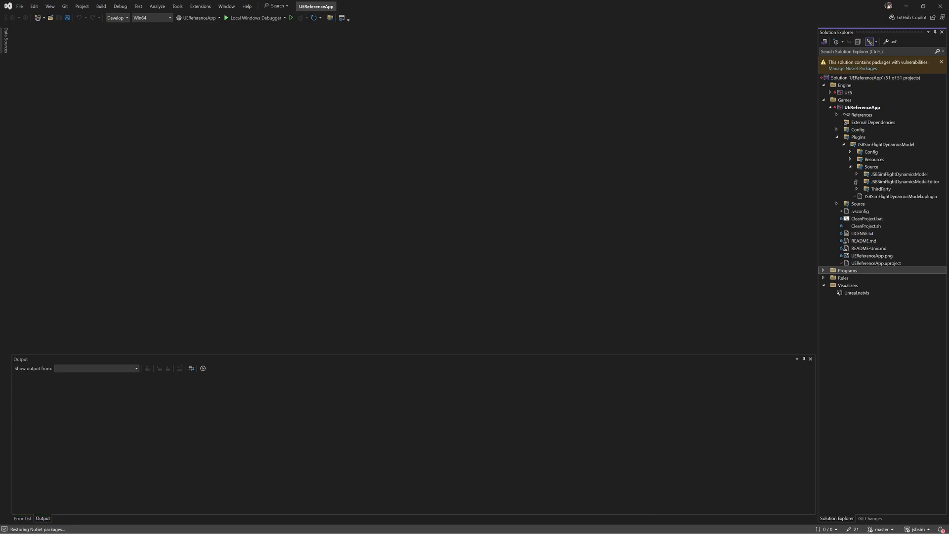
pyautogui.click(856, 182)
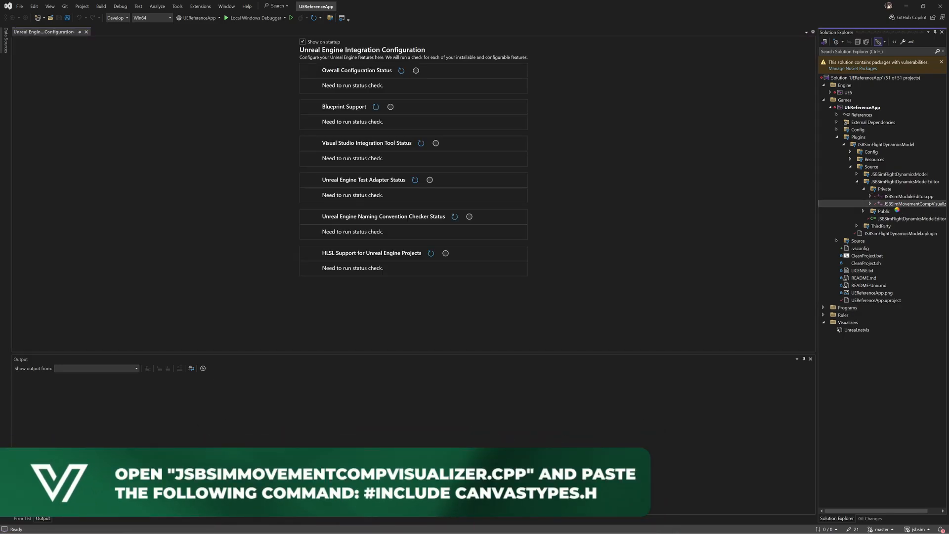
pyautogui.doubleClick(909, 203)
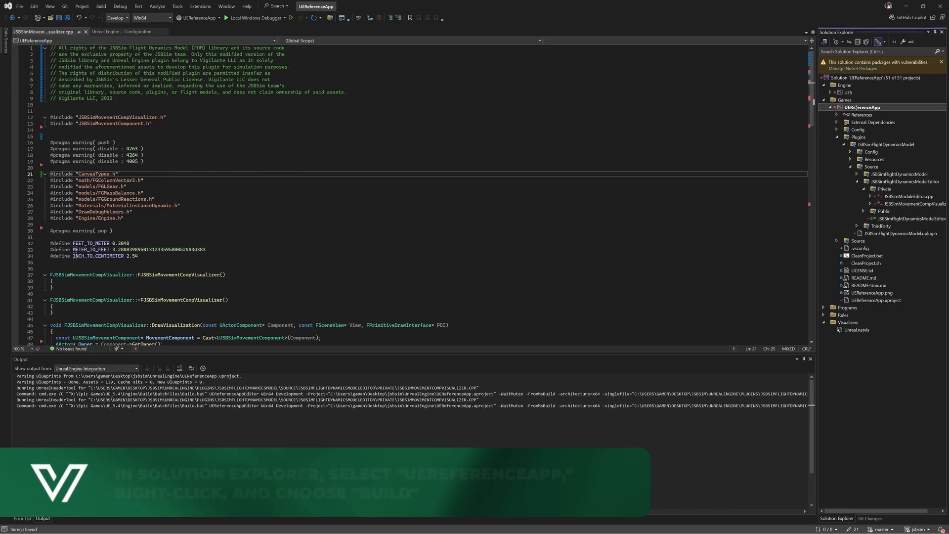
# Build the UEReferenceApp project from Solution Explorer to compile the JSBSim plugin.
pyautogui.rightClick(863, 107)
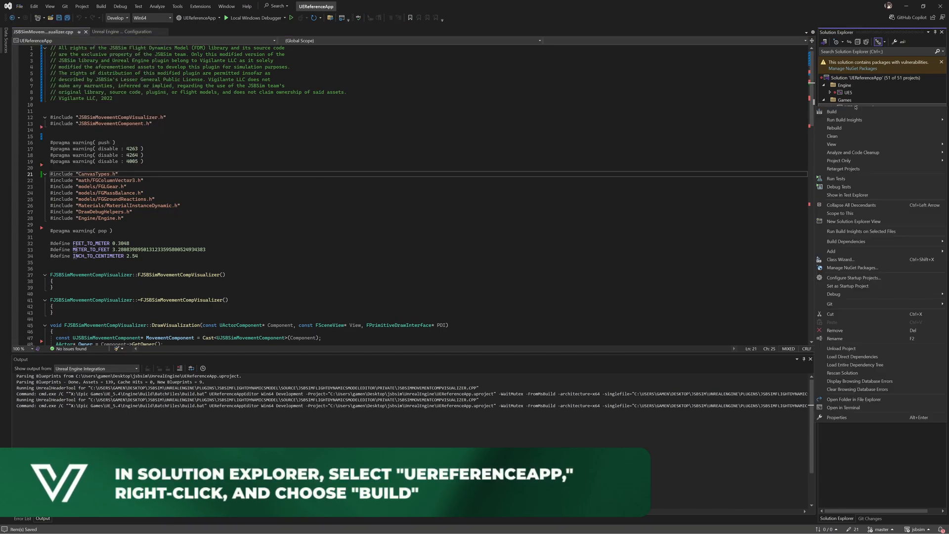
pyautogui.click(831, 112)
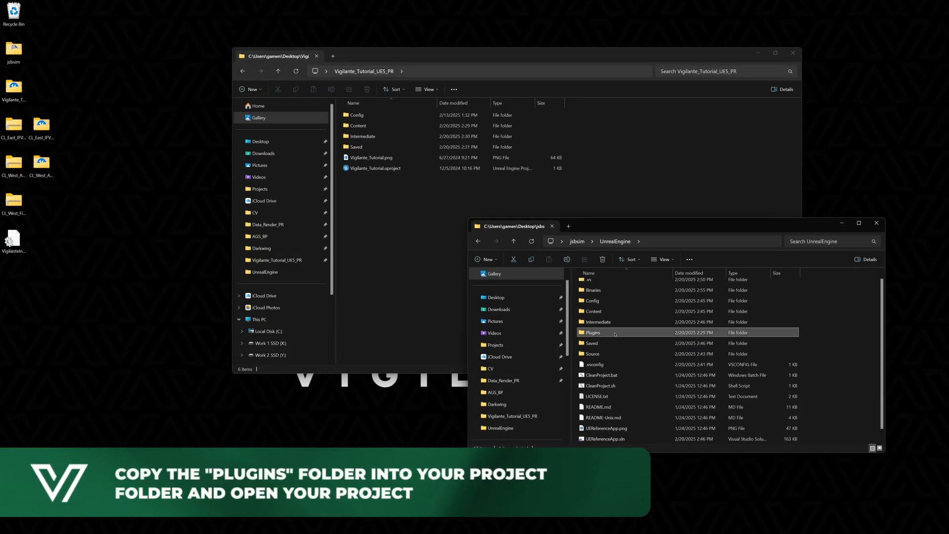
# Copy the Plugins folder into Vigilante_Tutorial_UE5_PR and launch Vigilante_Tutorial.uproject, accepting the incompatible plugin prompt.
pyautogui.moveTo(592, 332); pyautogui.dragTo(401, 247)
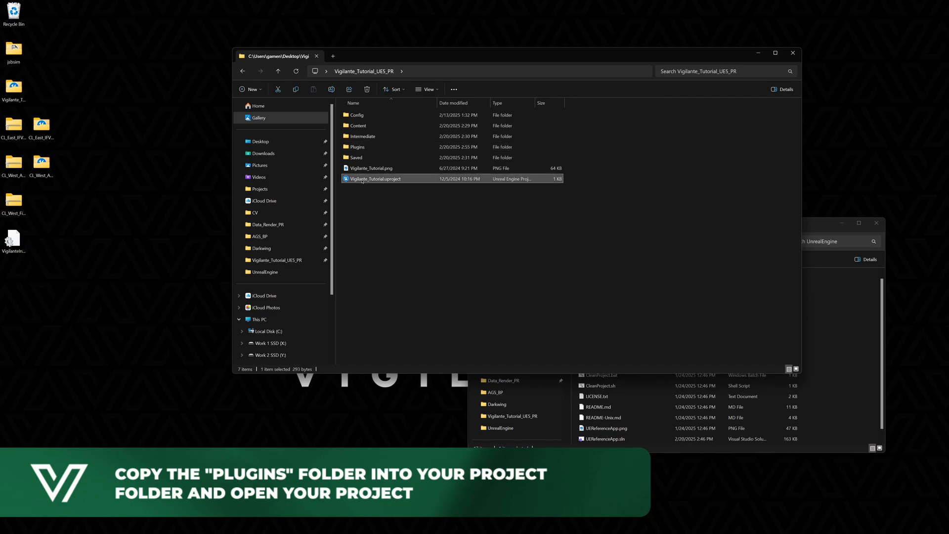
pyautogui.doubleClick(375, 179)
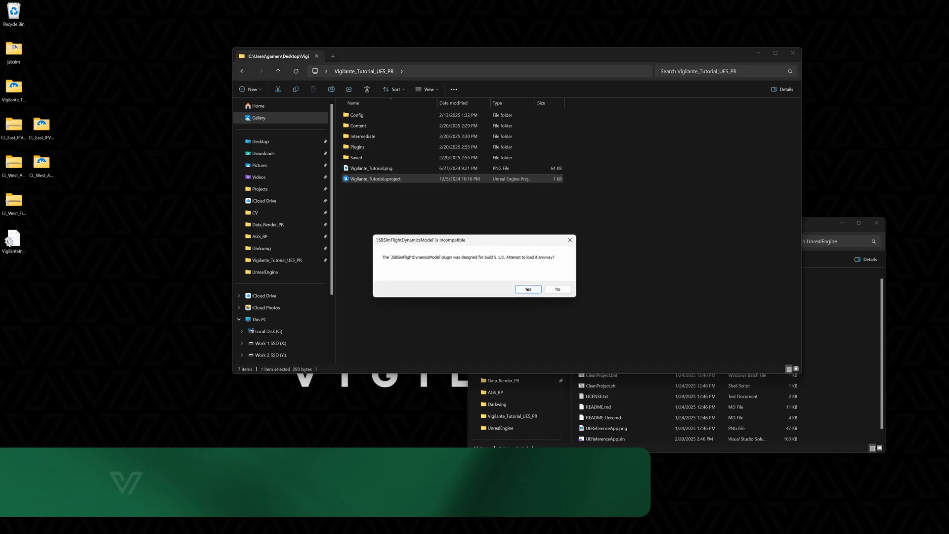
pyautogui.click(527, 289)
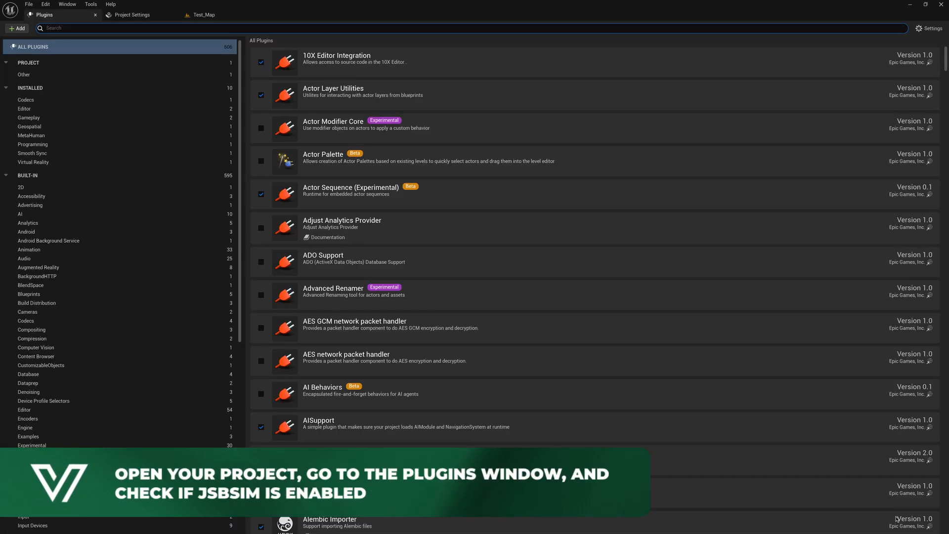
# Import VigilanteInput.ini into the Input settings, reveal its action mappings, and return to Test_Map.
pyautogui.click(28, 62)
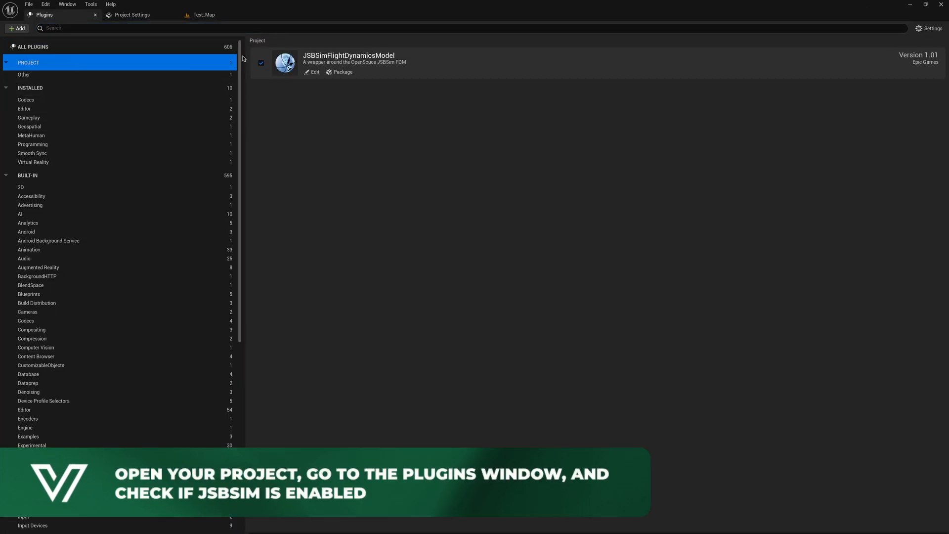
pyautogui.click(128, 15)
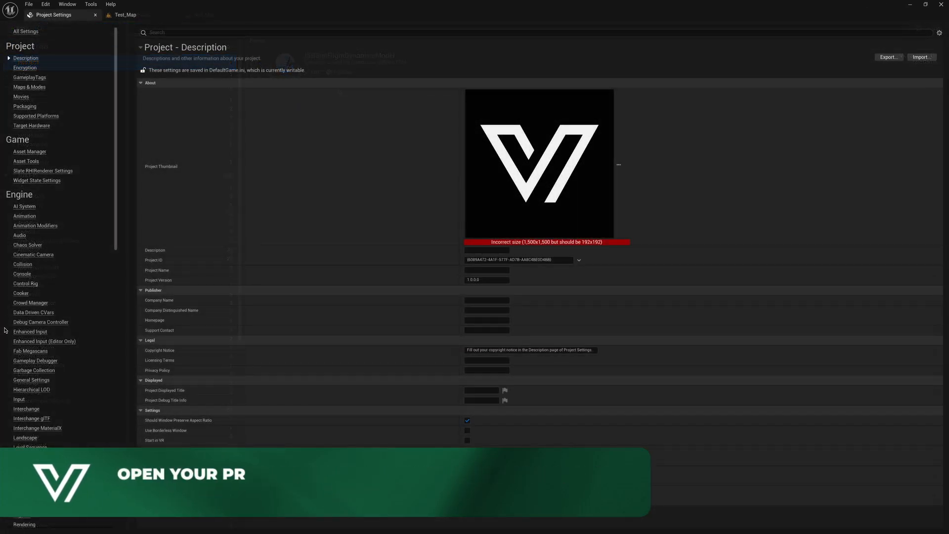
pyautogui.click(19, 399)
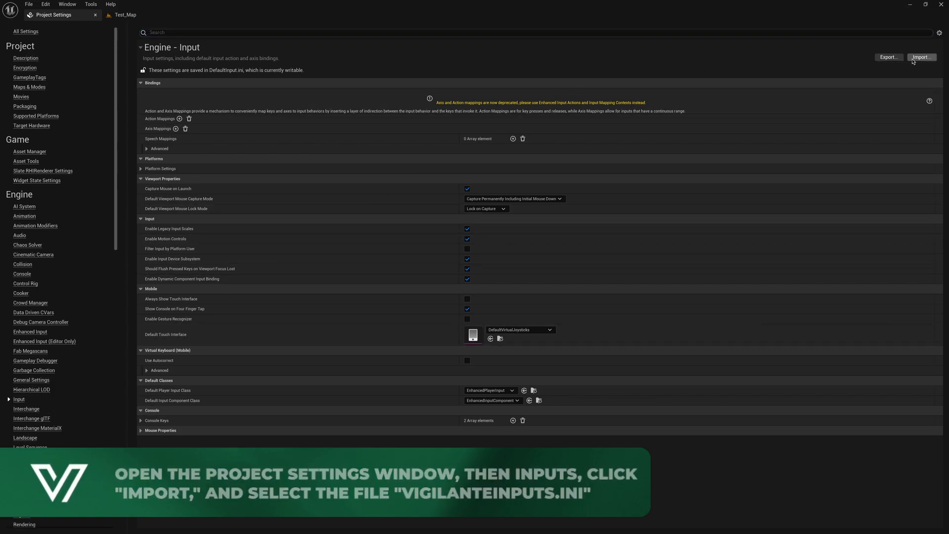
pyautogui.click(920, 57)
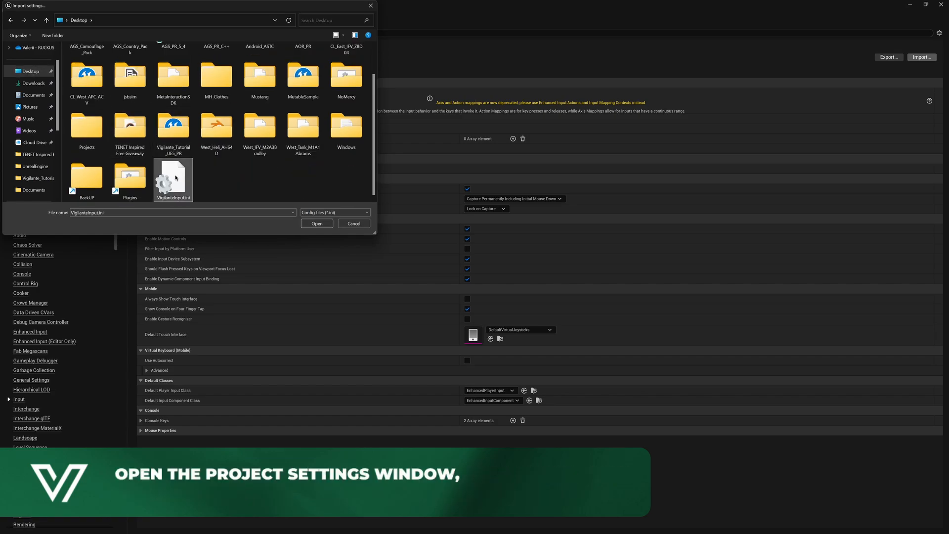
pyautogui.click(317, 223)
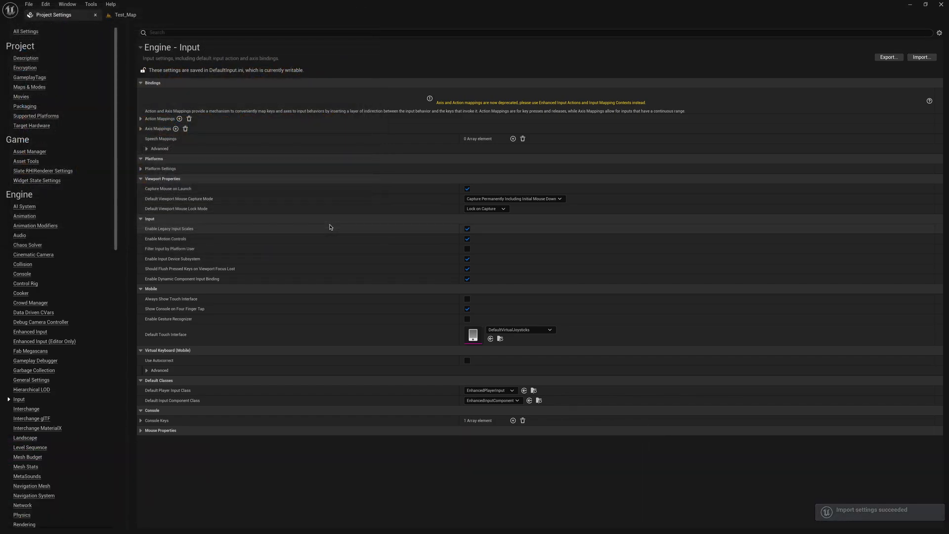
pyautogui.click(141, 119)
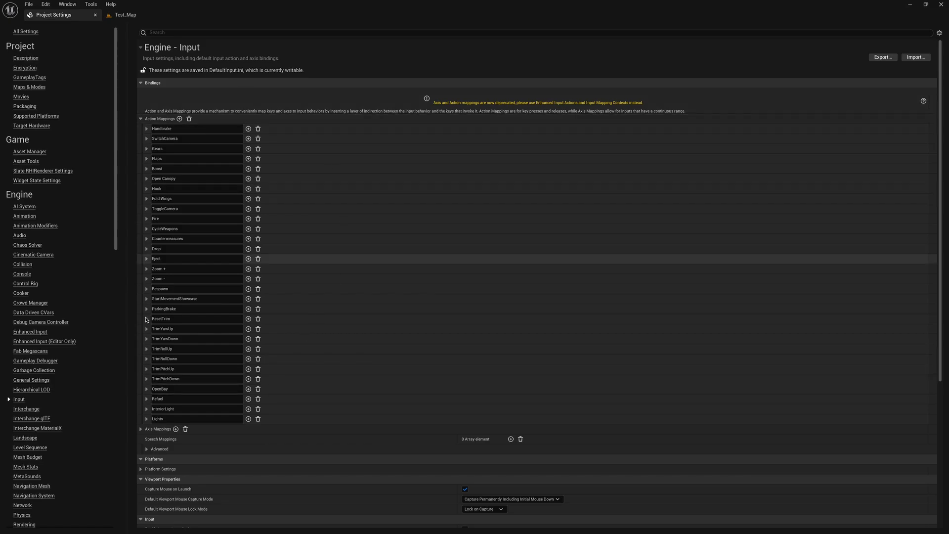
pyautogui.click(125, 15)
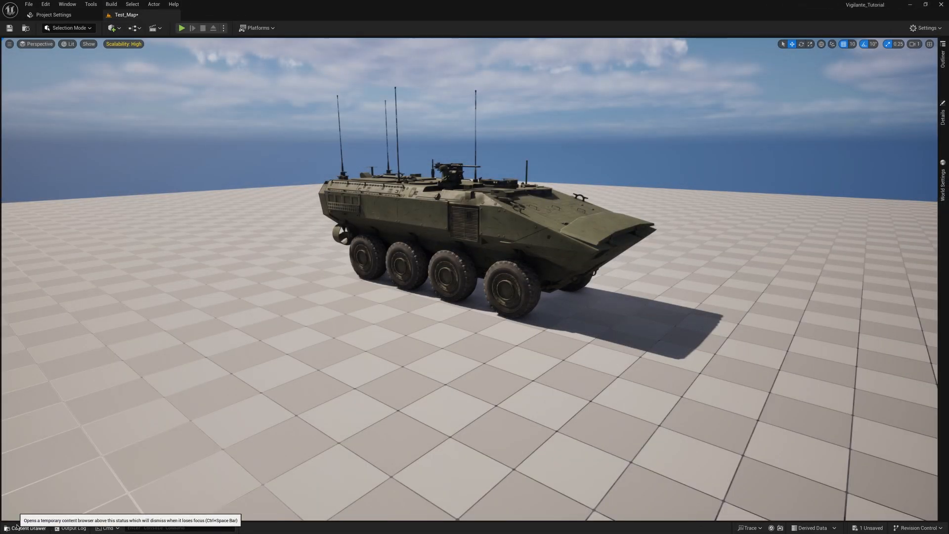
# Show the Content folder in the Content Drawer and bring up the VigilanteMovement folder's context menu.
pyautogui.click(25, 528)
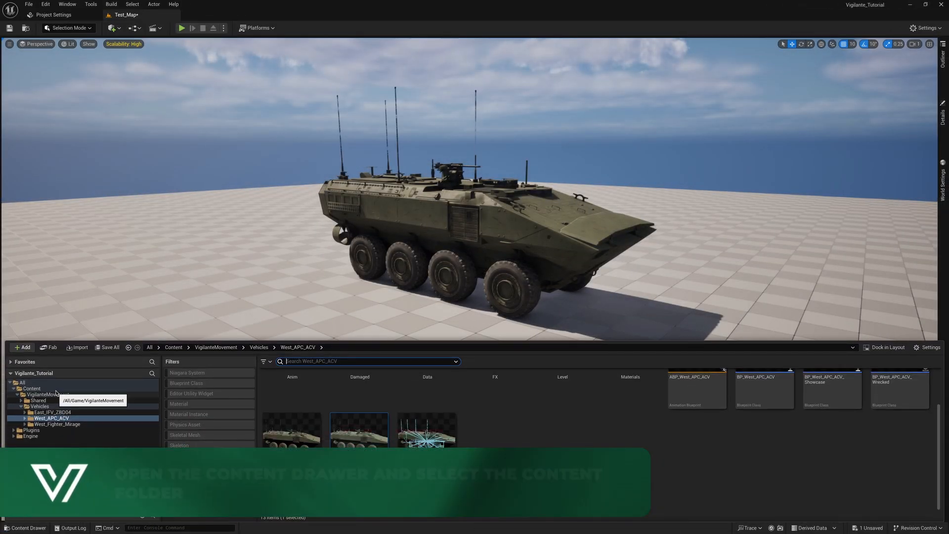
pyautogui.rightClick(30, 388)
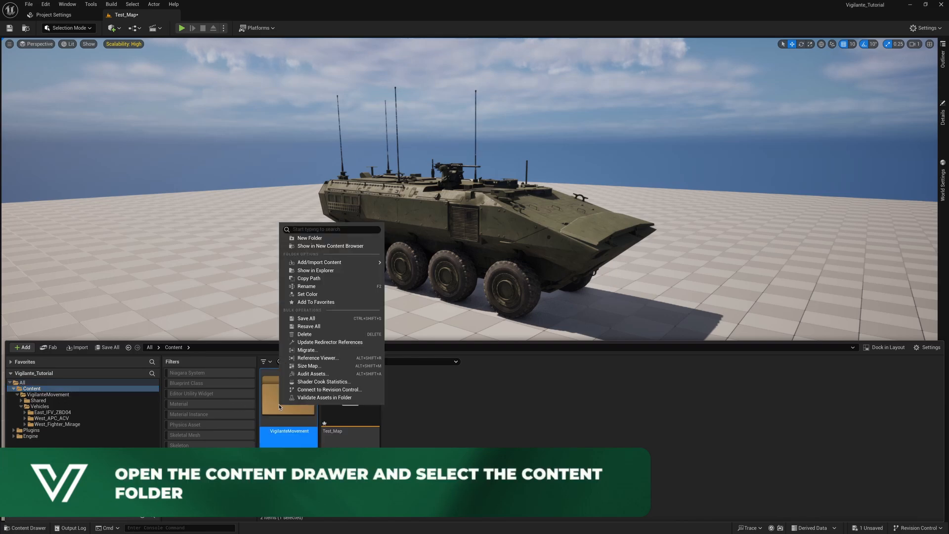